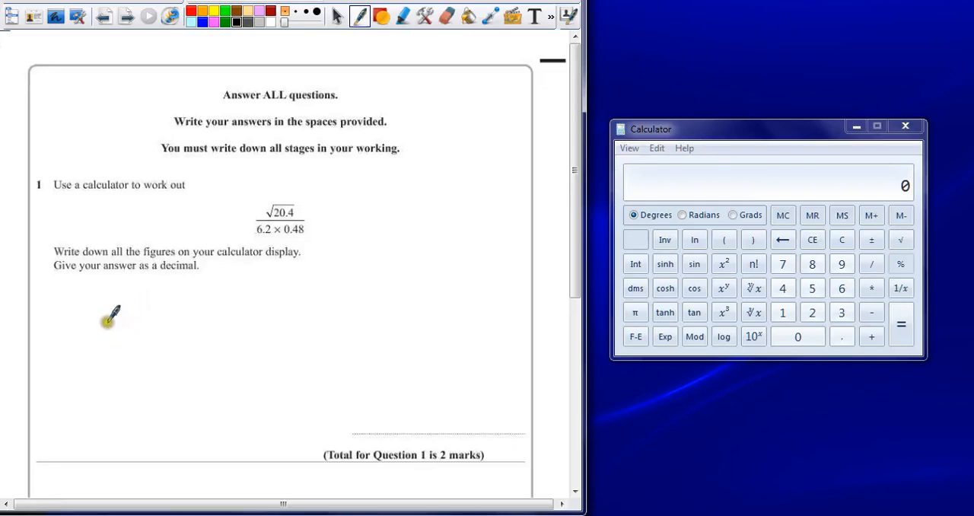
pyautogui.moveTo(301, 210)
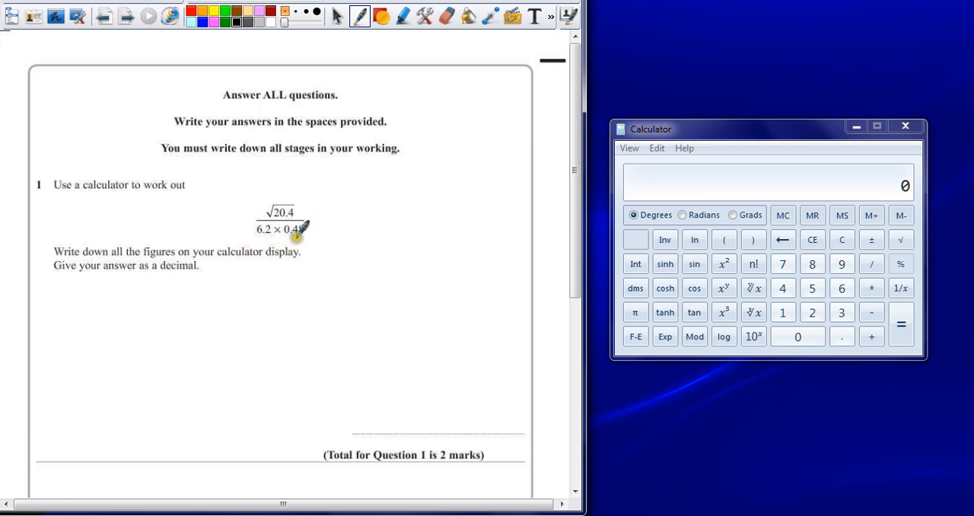
pyautogui.moveTo(175, 258)
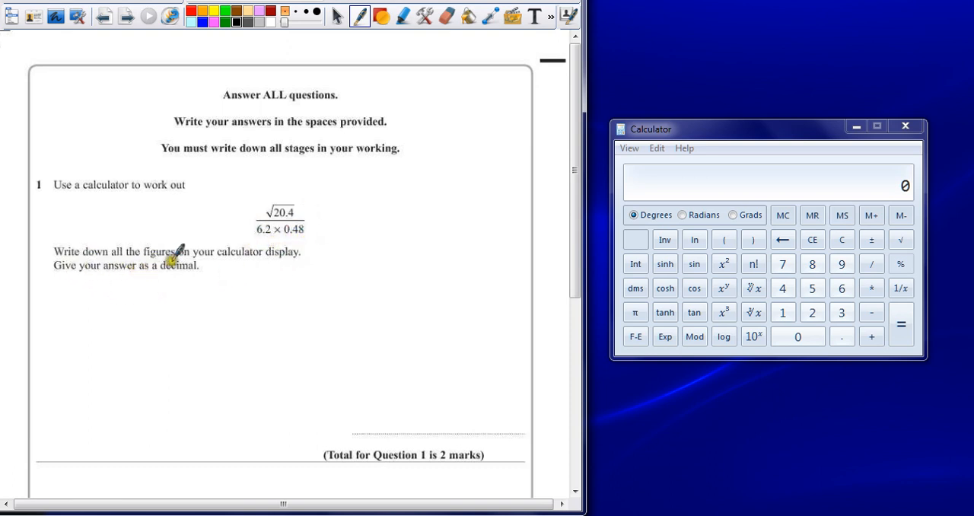
pyautogui.moveTo(106, 292)
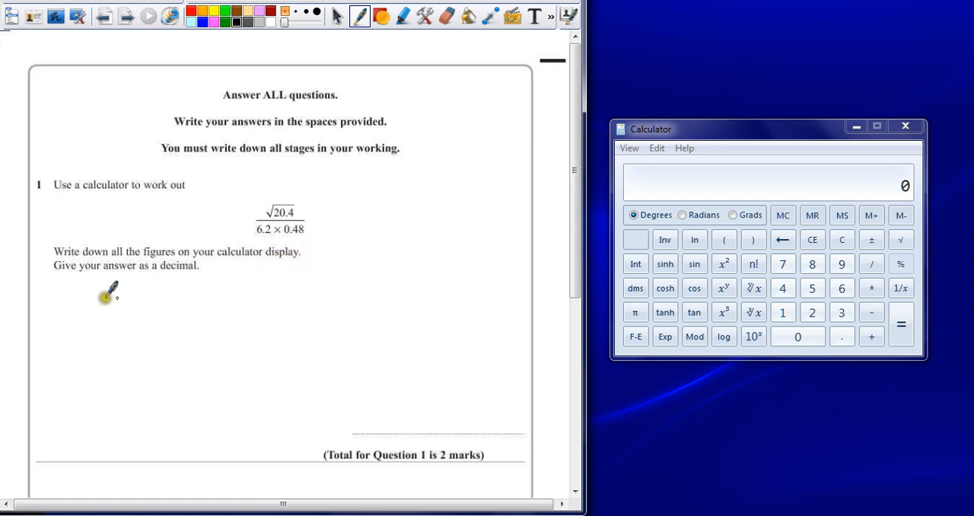
pyautogui.moveTo(268, 280)
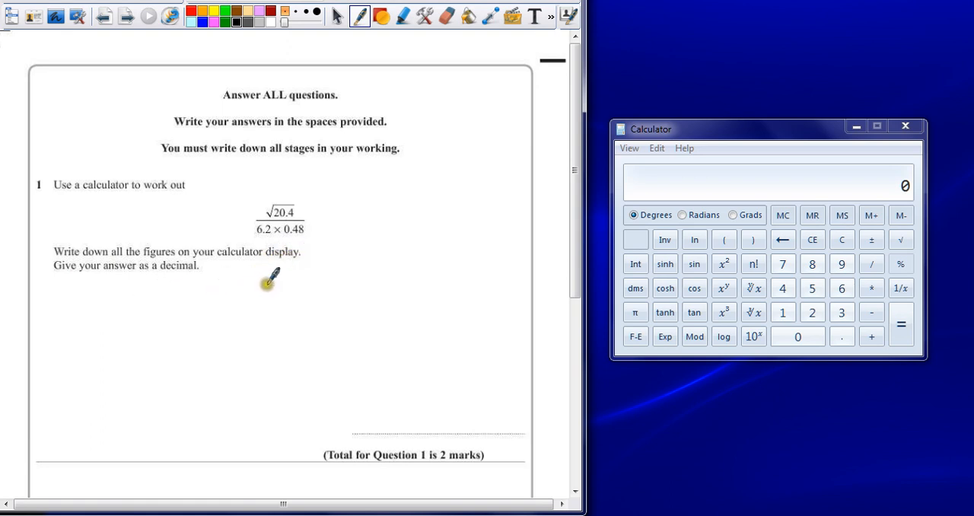
pyautogui.moveTo(297, 205)
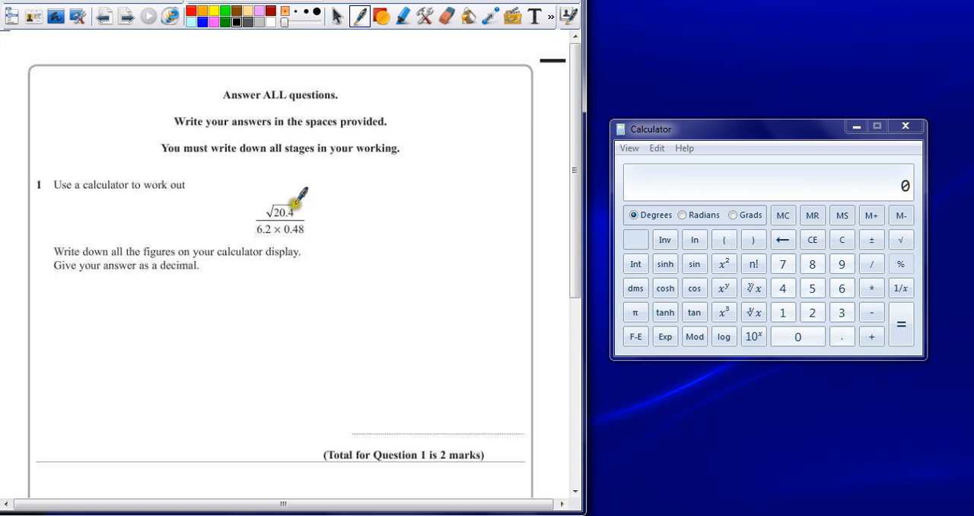
pyautogui.moveTo(323, 180)
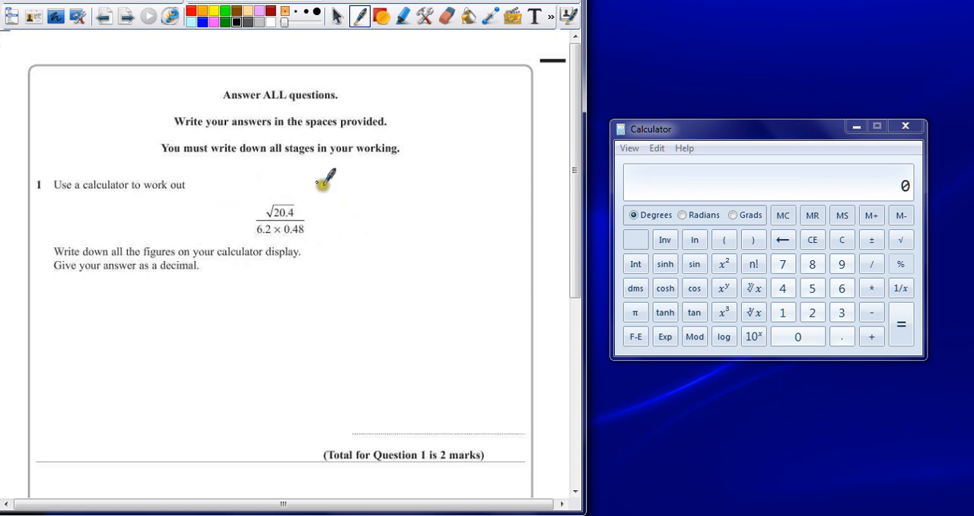
pyautogui.moveTo(316, 216)
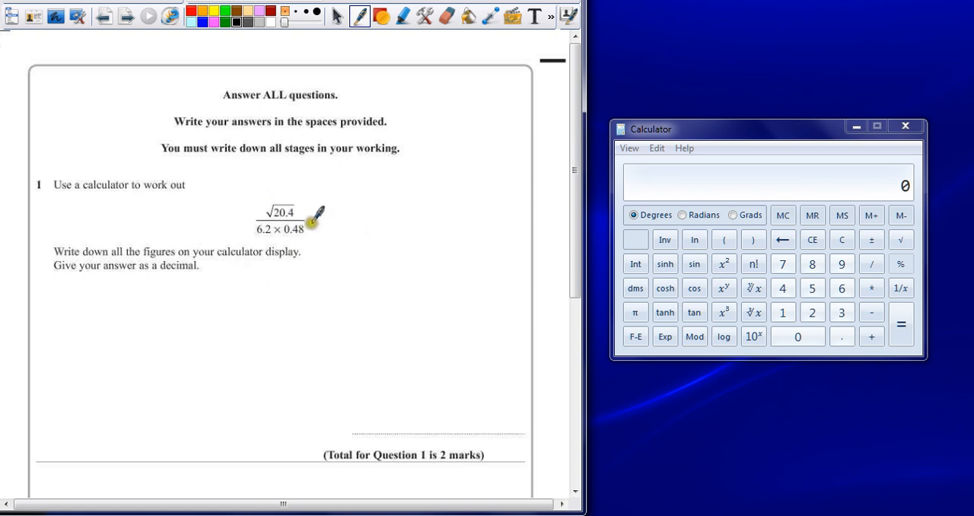
pyautogui.moveTo(259, 204)
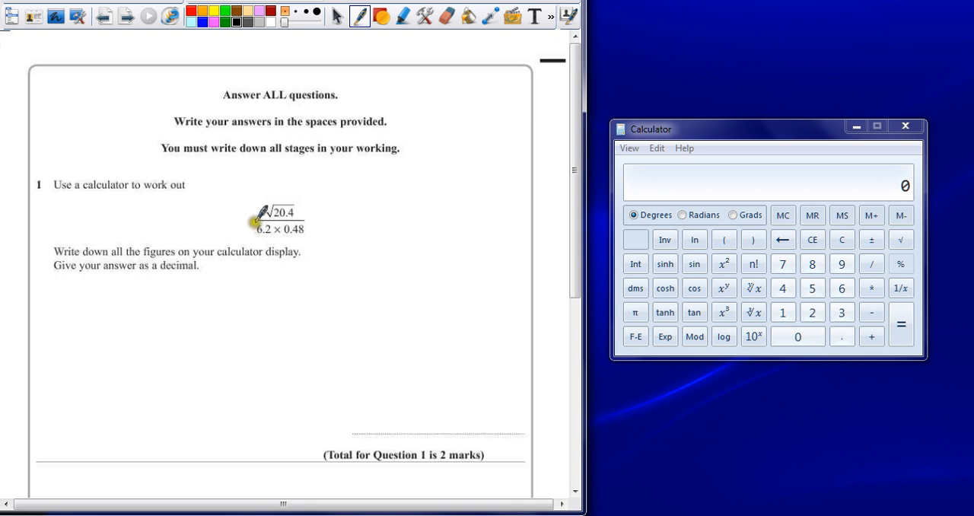
pyautogui.moveTo(281, 228)
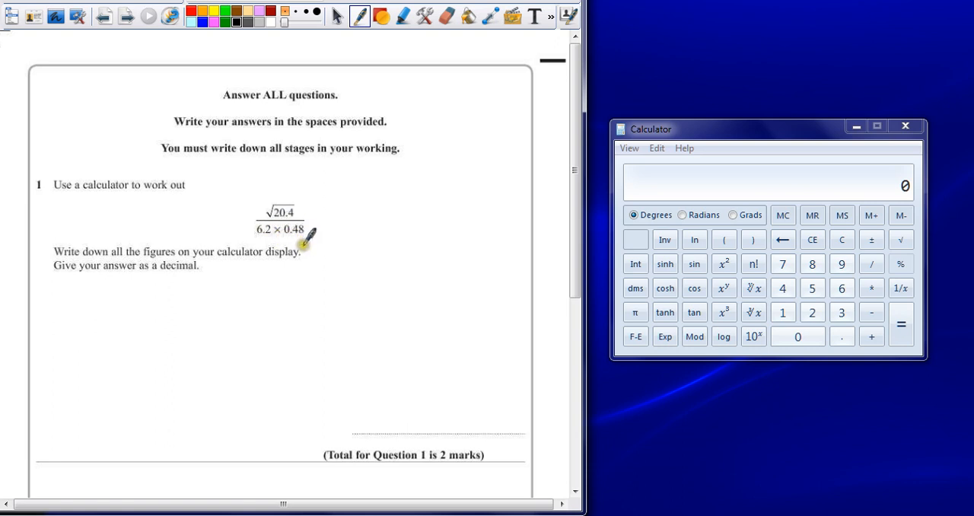
pyautogui.moveTo(301, 125)
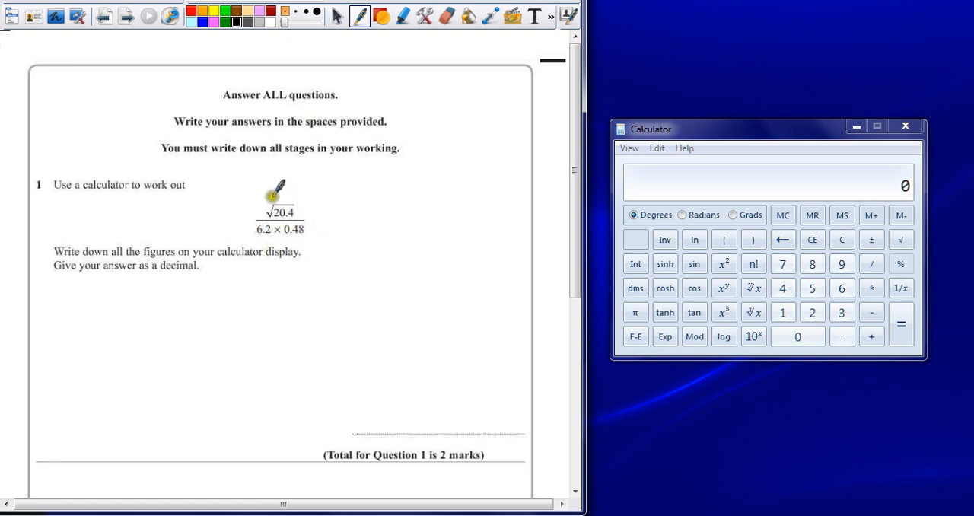
pyautogui.moveTo(316, 213)
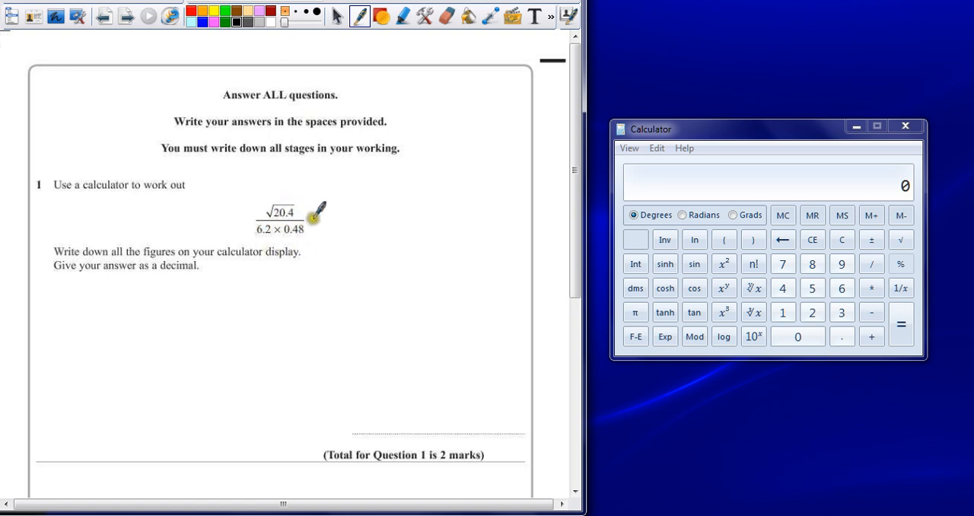
pyautogui.moveTo(313, 228)
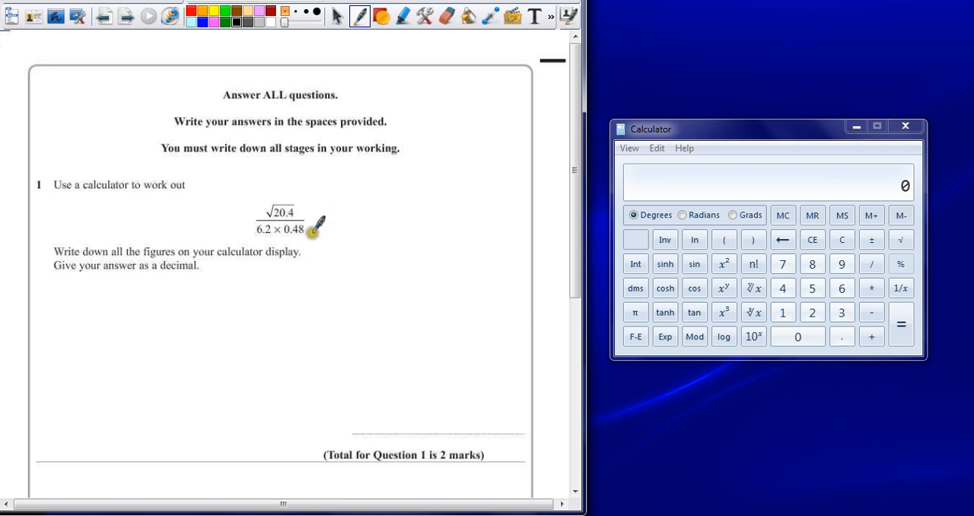
# Take √20.4 on the calculator and handwrite 4.516635916 below the question as the numerator
pyautogui.click(813, 311)
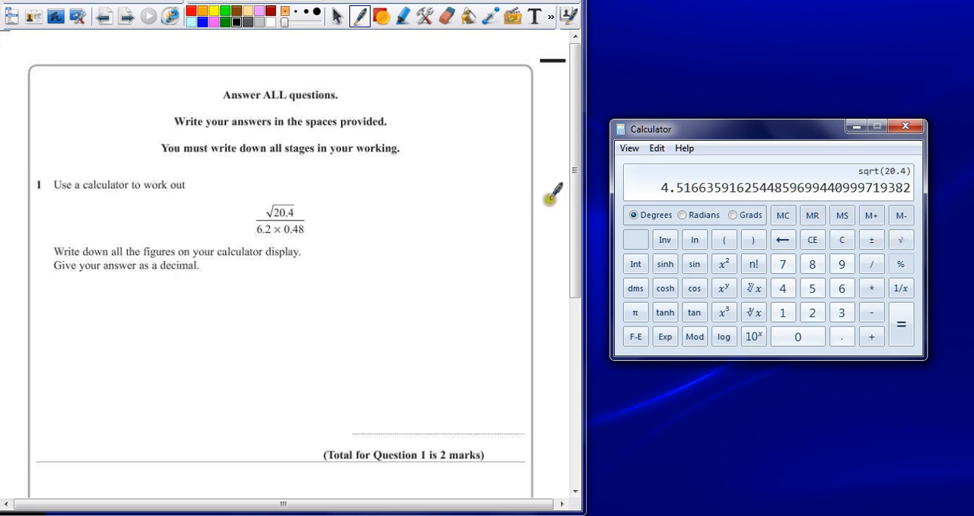
pyautogui.moveTo(106, 261)
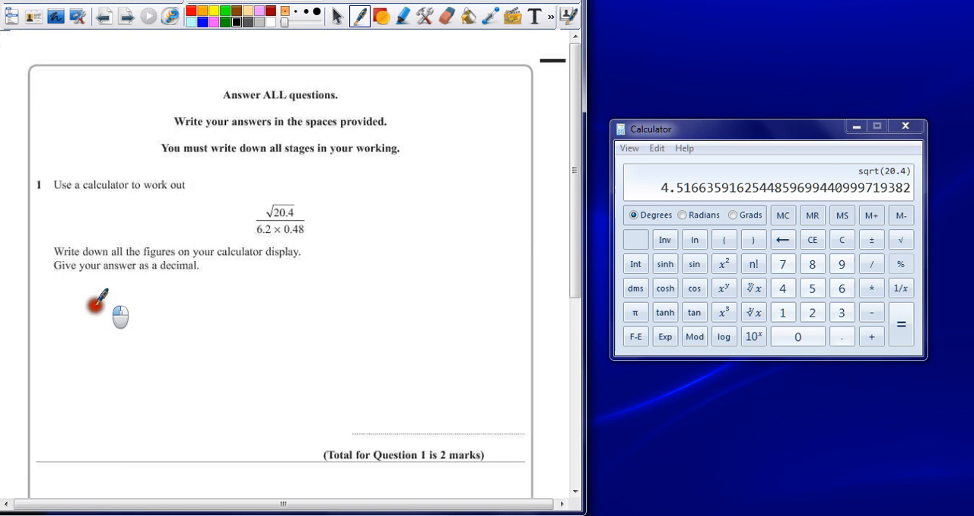
pyautogui.moveTo(99, 301); pyautogui.dragTo(114, 305)
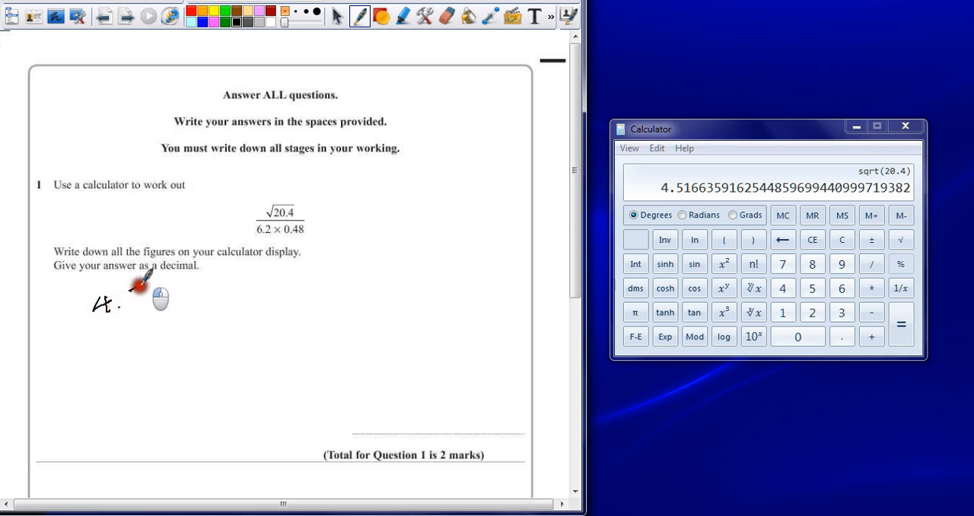
pyautogui.moveTo(91, 301); pyautogui.dragTo(183, 301)
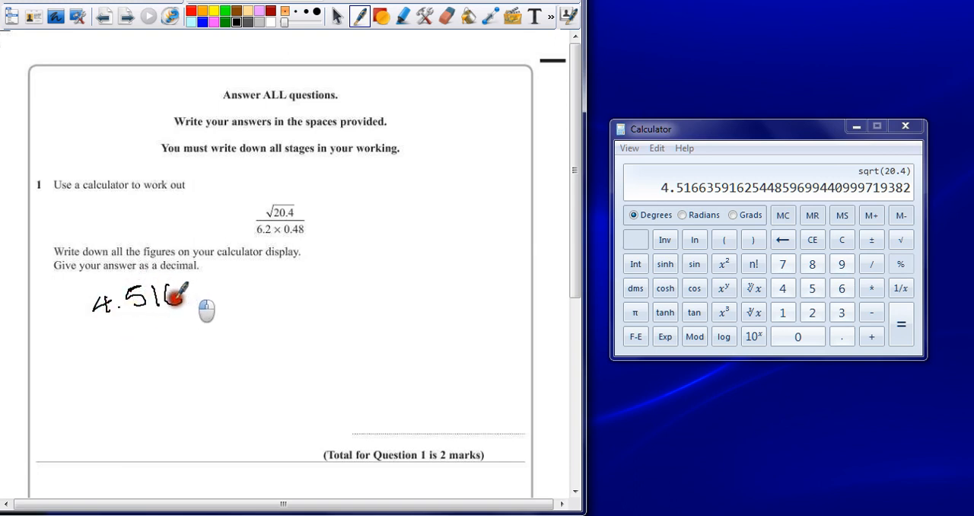
pyautogui.moveTo(182, 297); pyautogui.dragTo(201, 302)
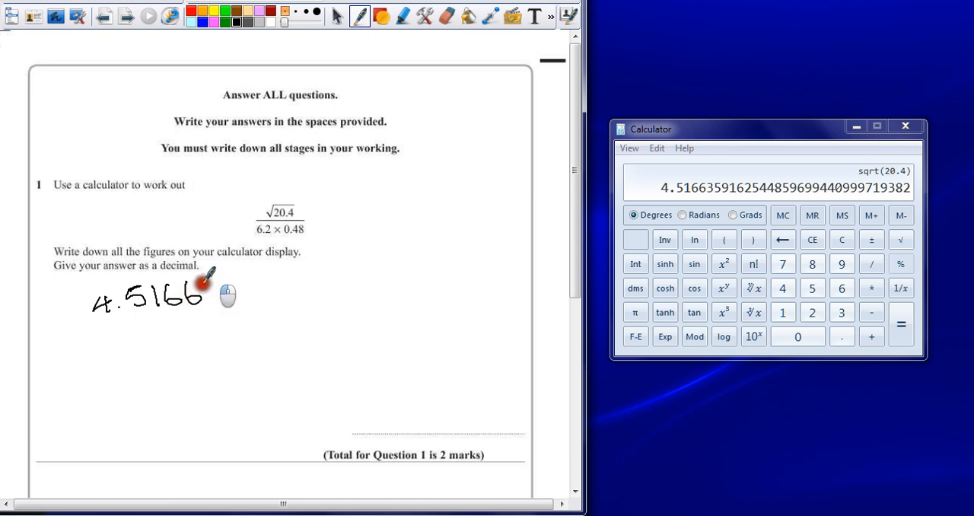
pyautogui.moveTo(213, 292); pyautogui.dragTo(243, 297)
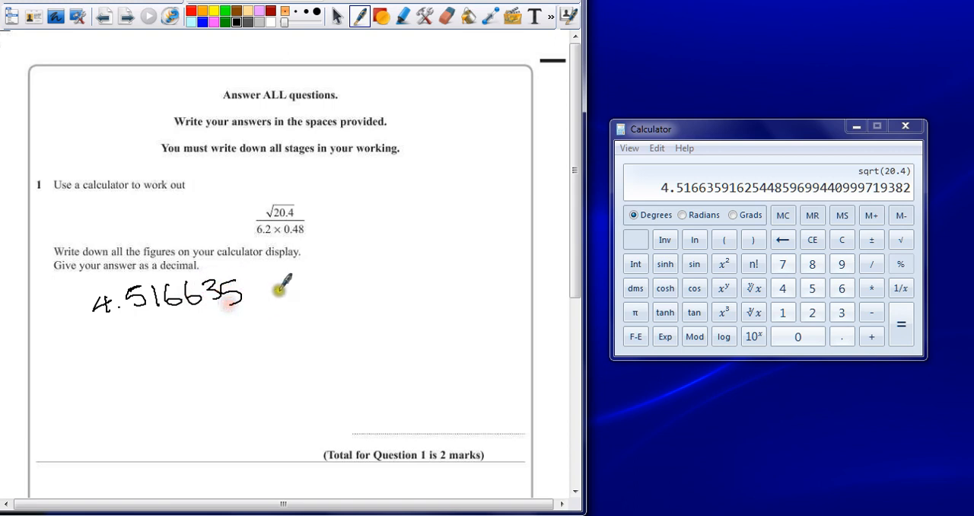
pyautogui.moveTo(244, 292); pyautogui.dragTo(286, 286)
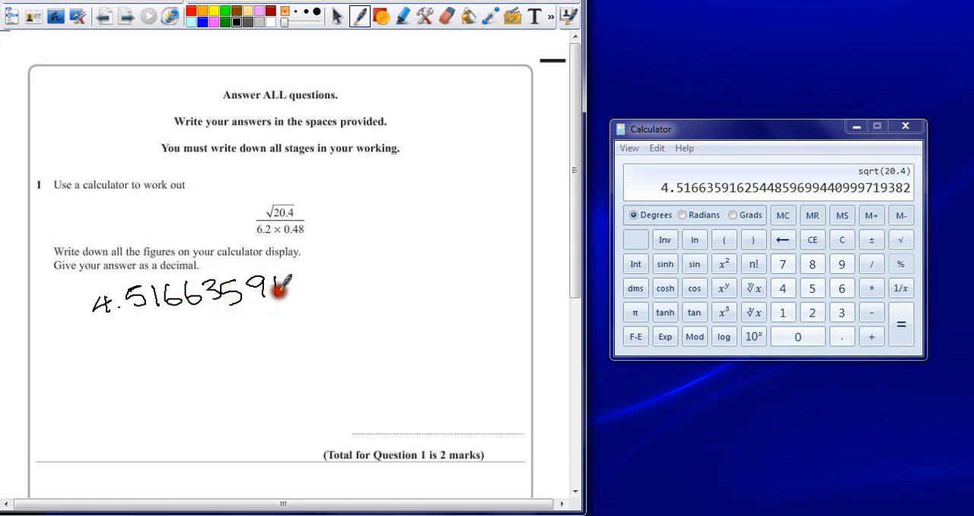
pyautogui.moveTo(282, 292); pyautogui.dragTo(312, 292)
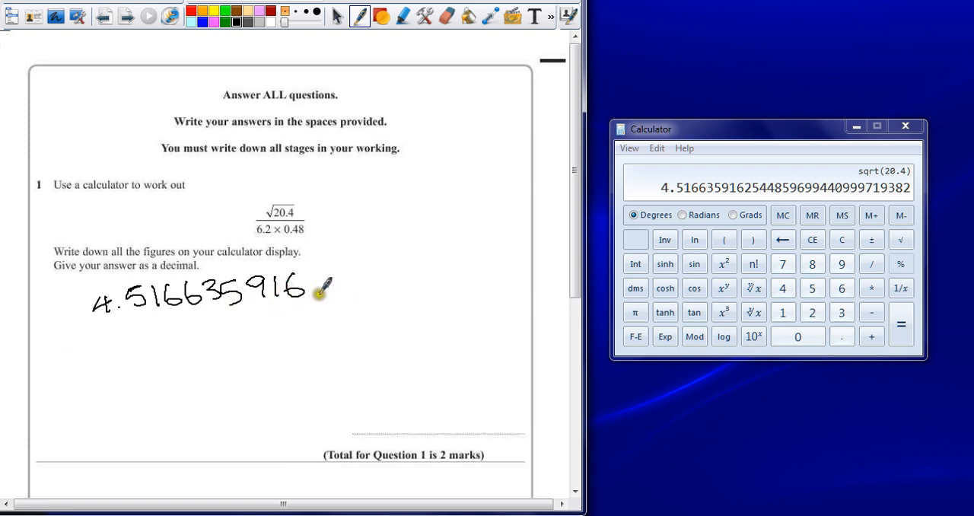
pyautogui.moveTo(84, 342)
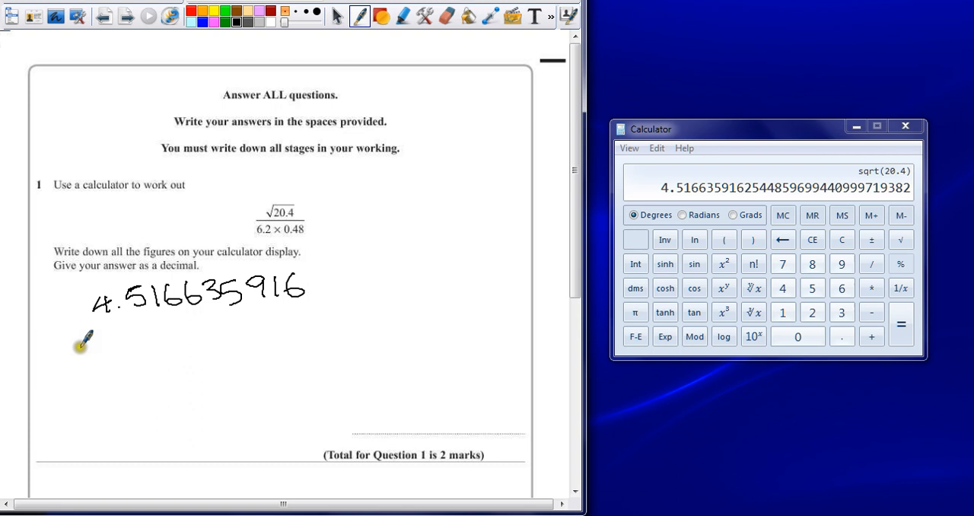
pyautogui.moveTo(91, 332)
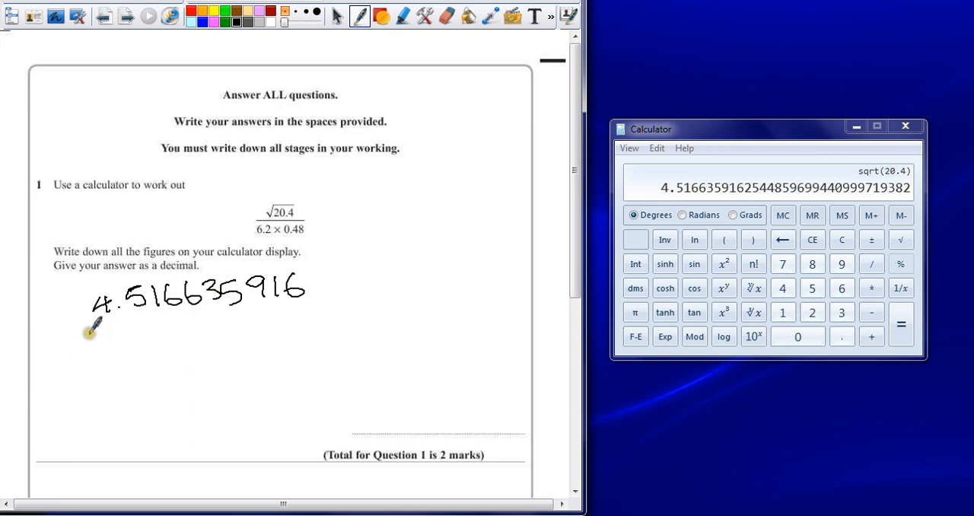
# Underline 4.516635916, clear the display and work out 6.2 × 0.48 = 2.976
pyautogui.moveTo(88, 334); pyautogui.dragTo(164, 326)
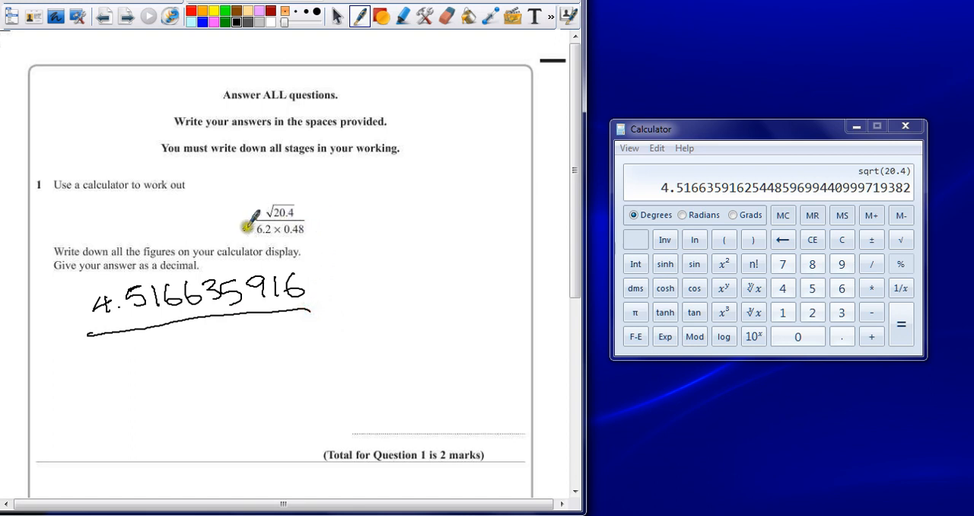
pyautogui.moveTo(841, 241)
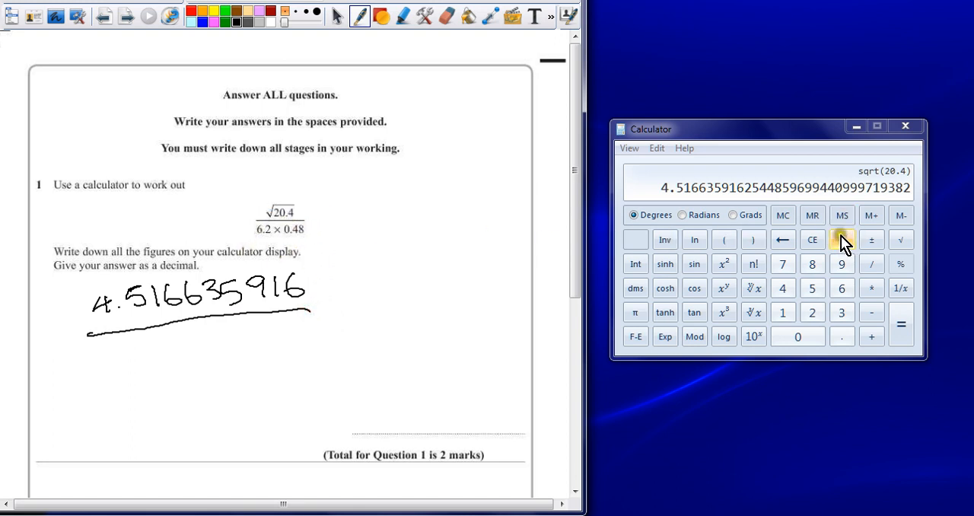
pyautogui.click(812, 240)
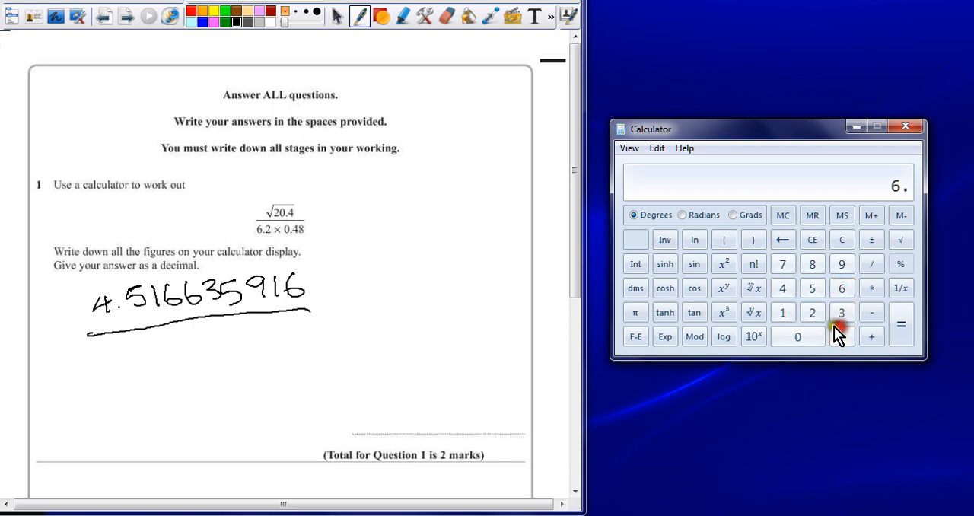
pyautogui.click(812, 314)
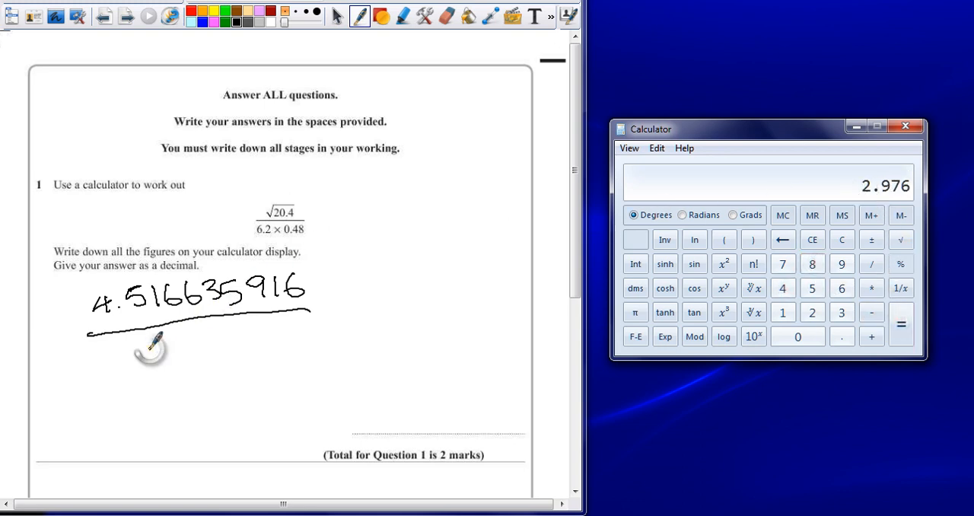
# Handwrite the denominator 2.976 under the fraction line
pyautogui.moveTo(160, 335); pyautogui.dragTo(152, 365)
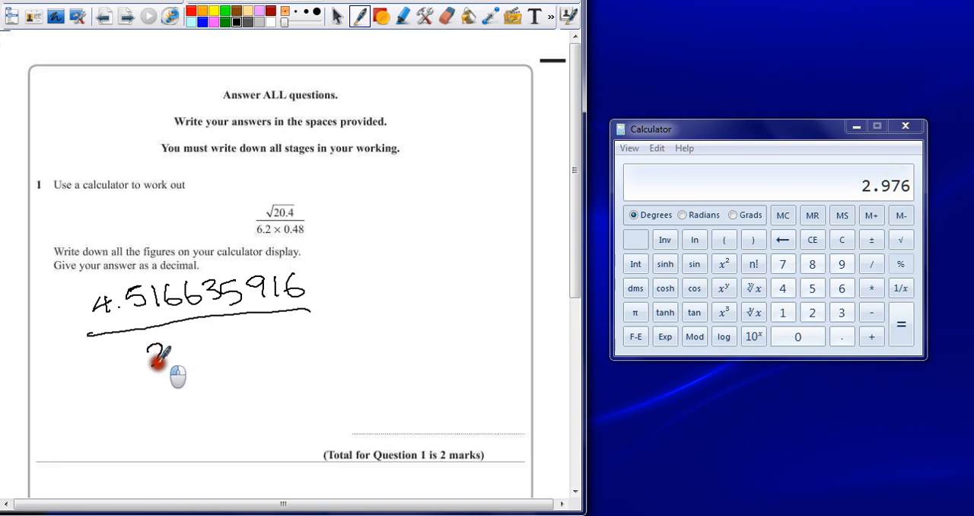
pyautogui.moveTo(164, 352); pyautogui.dragTo(186, 347)
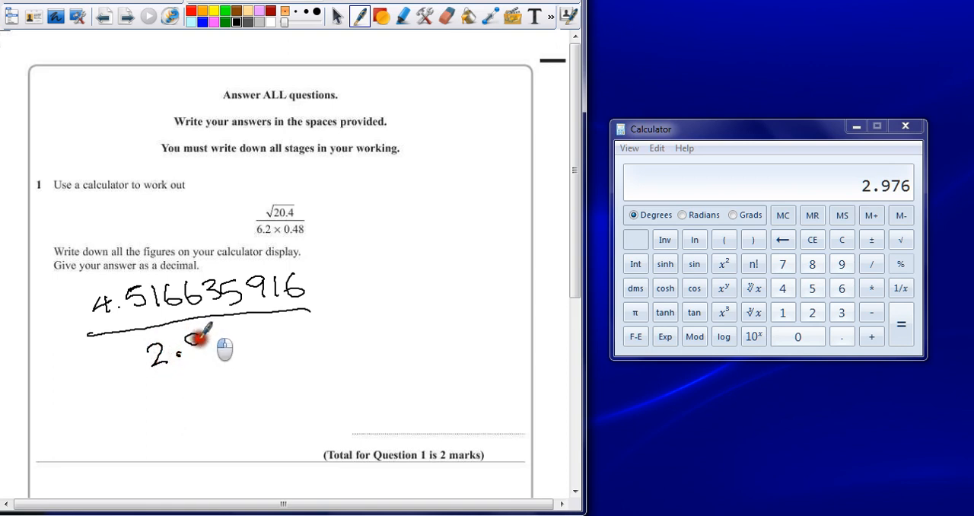
pyautogui.moveTo(191, 347); pyautogui.dragTo(244, 347)
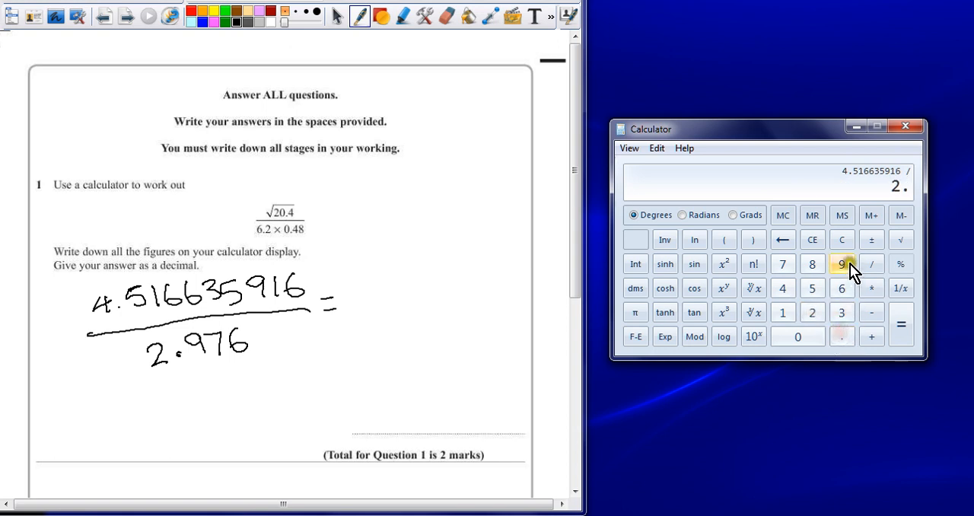
# Complete 4.516635916 ÷ 2.976 to show 1.5176867997… on the display
pyautogui.click(900, 324)
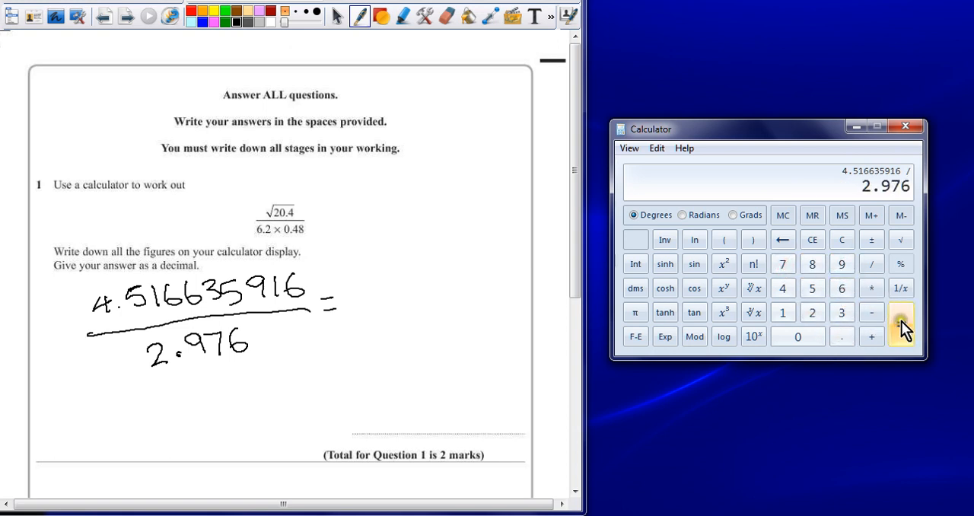
pyautogui.click(901, 312)
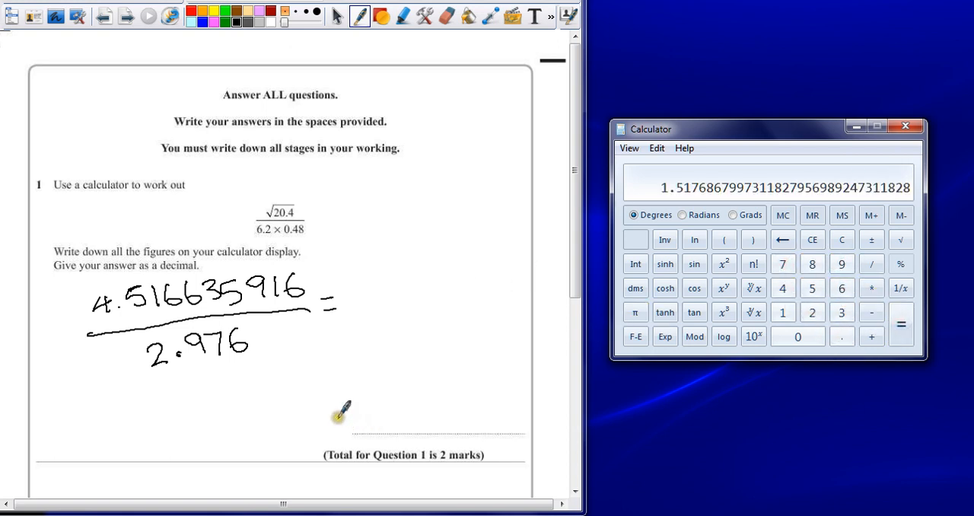
pyautogui.moveTo(348, 371)
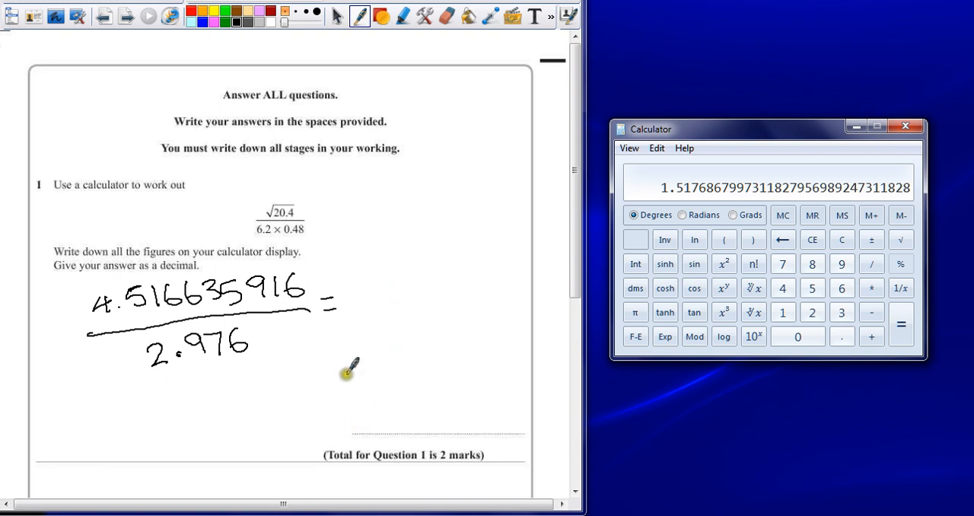
pyautogui.moveTo(159, 266)
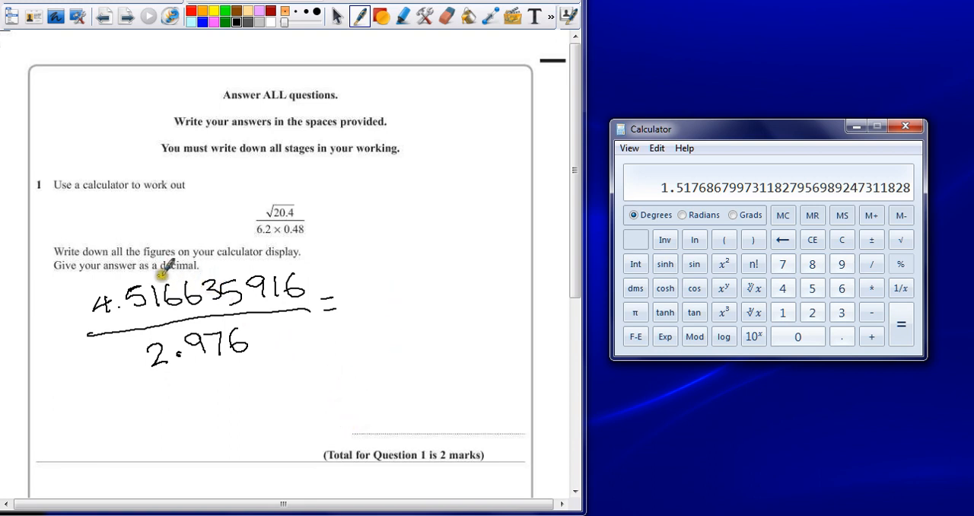
pyautogui.moveTo(169, 231)
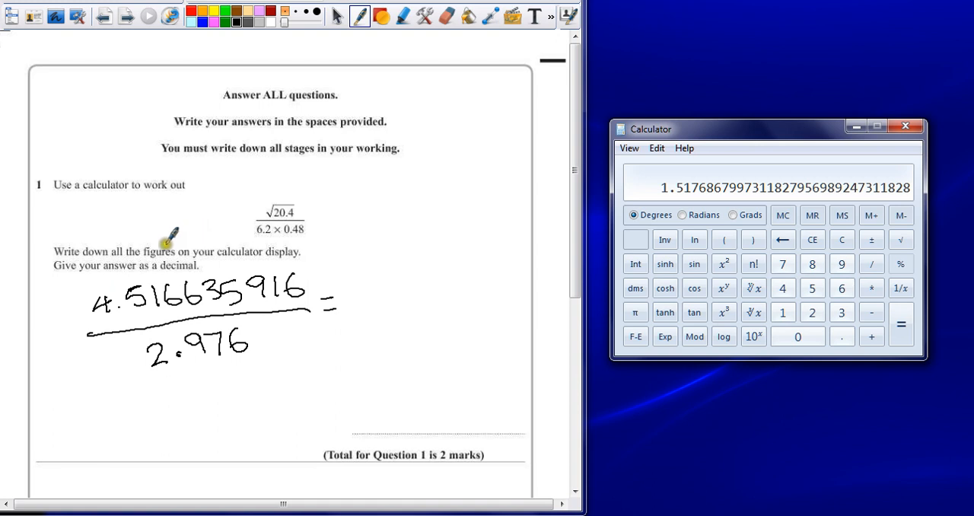
pyautogui.moveTo(374, 390)
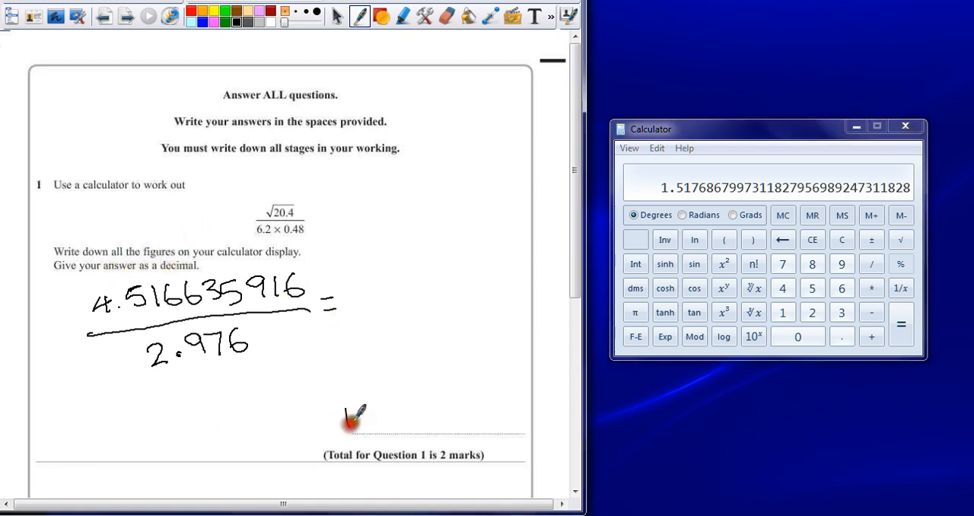
# Handwrite the final answer 1.5176867997 on the answer line
pyautogui.moveTo(349, 414); pyautogui.dragTo(373, 423)
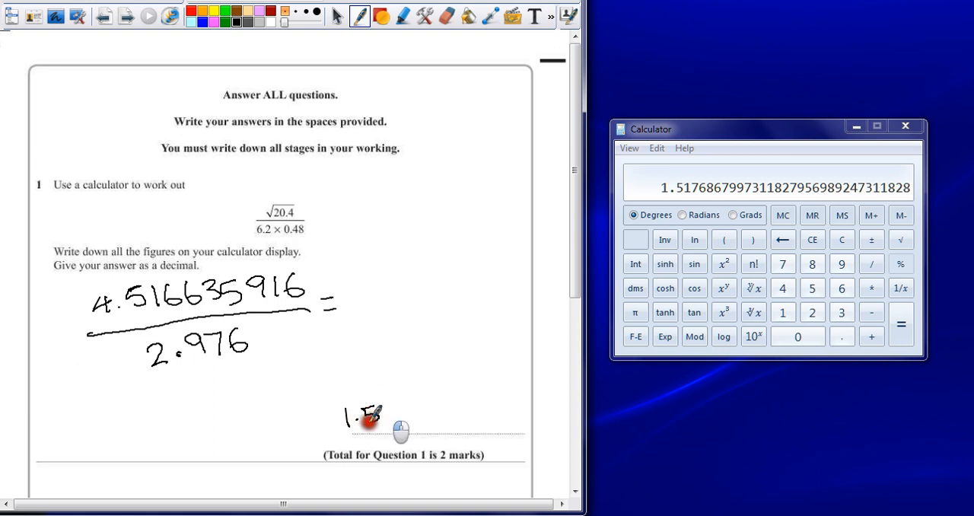
pyautogui.moveTo(372, 411); pyautogui.dragTo(414, 414)
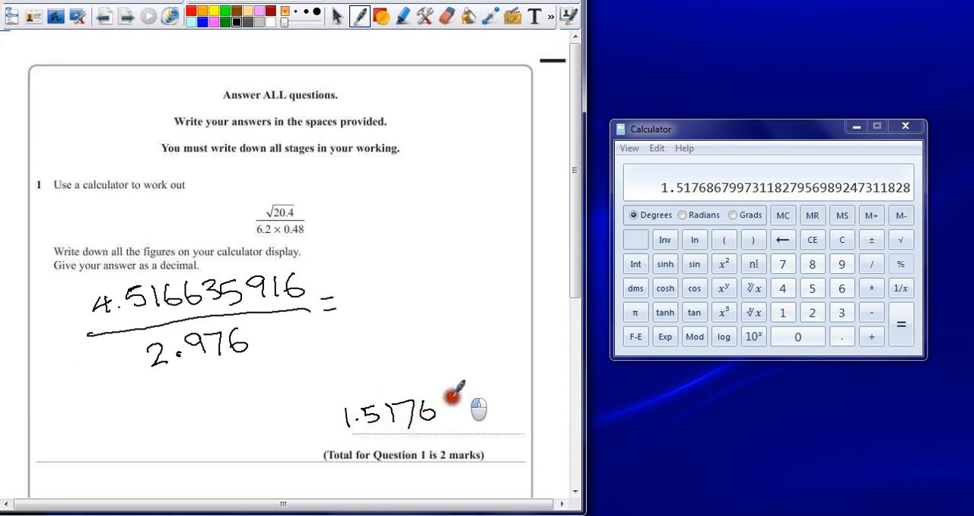
pyautogui.moveTo(438, 407); pyautogui.dragTo(471, 411)
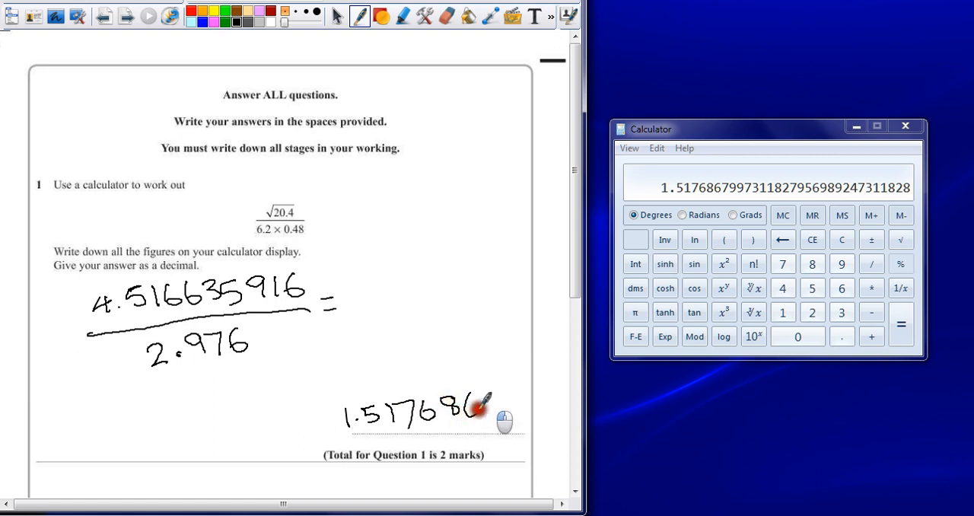
pyautogui.moveTo(471, 408); pyautogui.dragTo(494, 399)
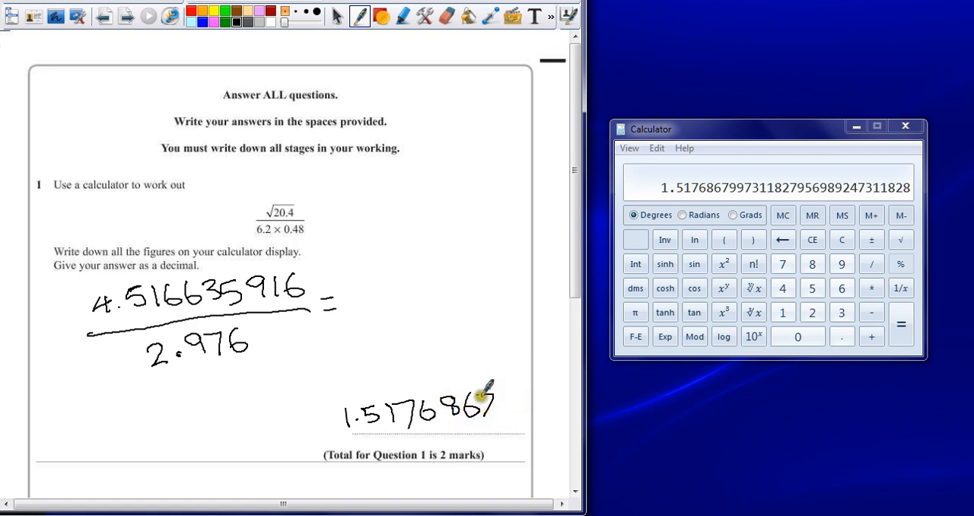
pyautogui.moveTo(493, 399); pyautogui.dragTo(520, 403)
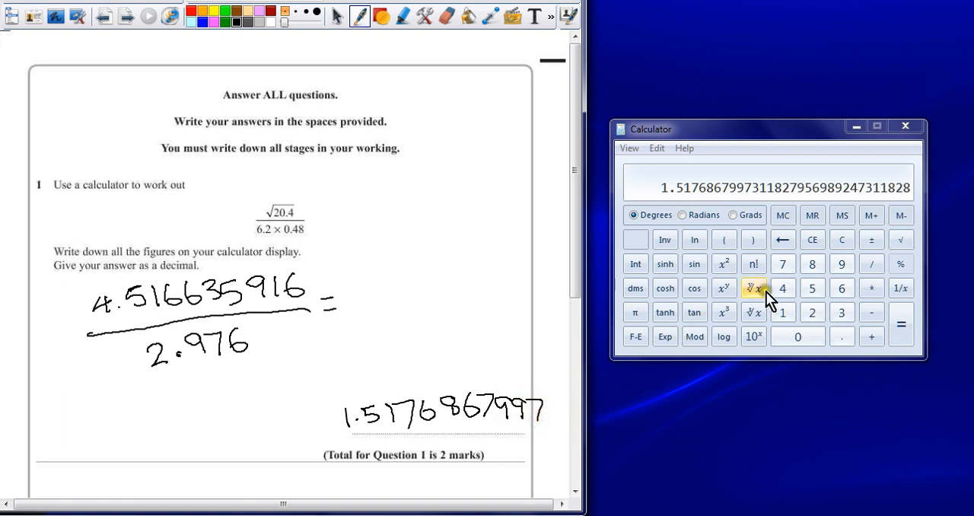
pyautogui.moveTo(547, 398)
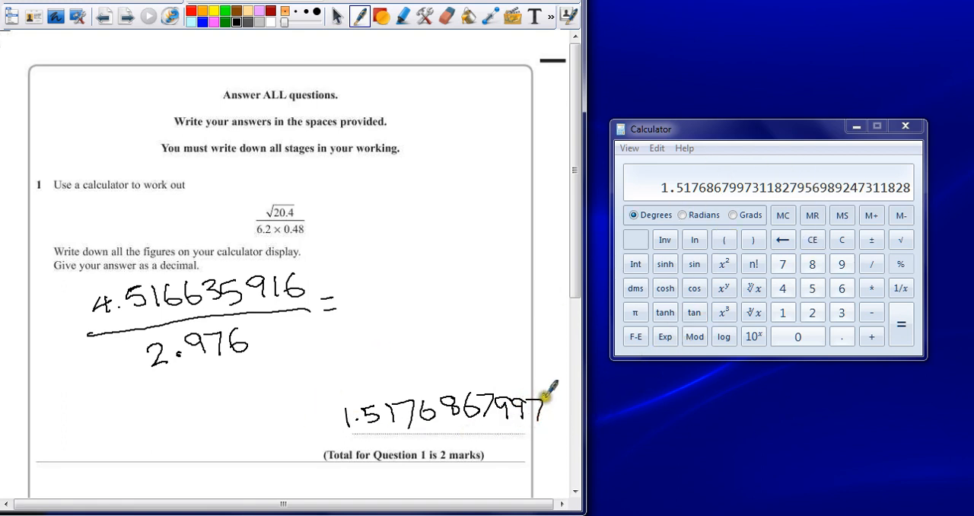
pyautogui.moveTo(289, 206)
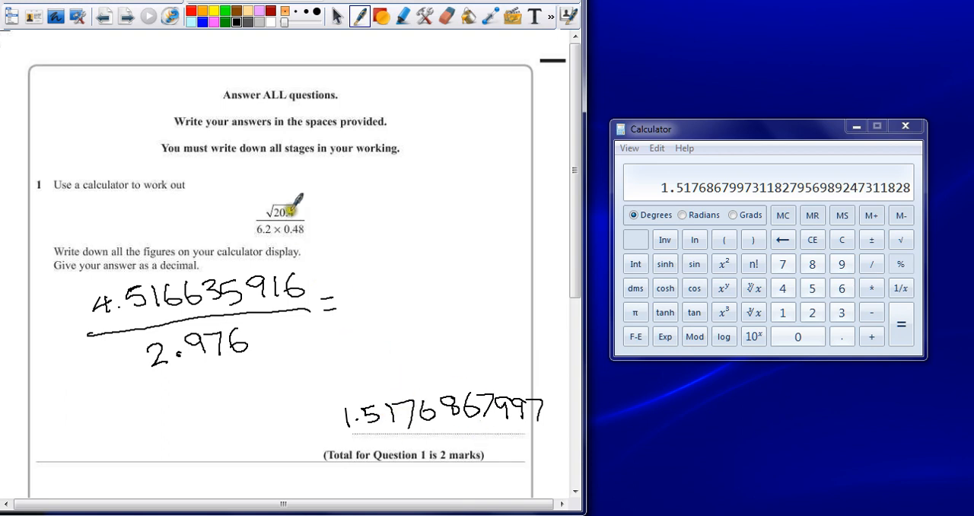
pyautogui.moveTo(399, 206)
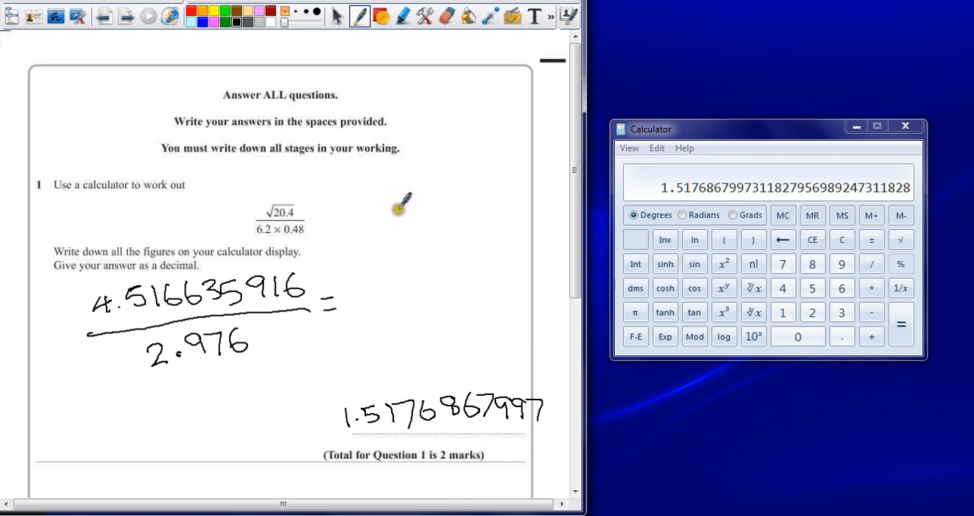